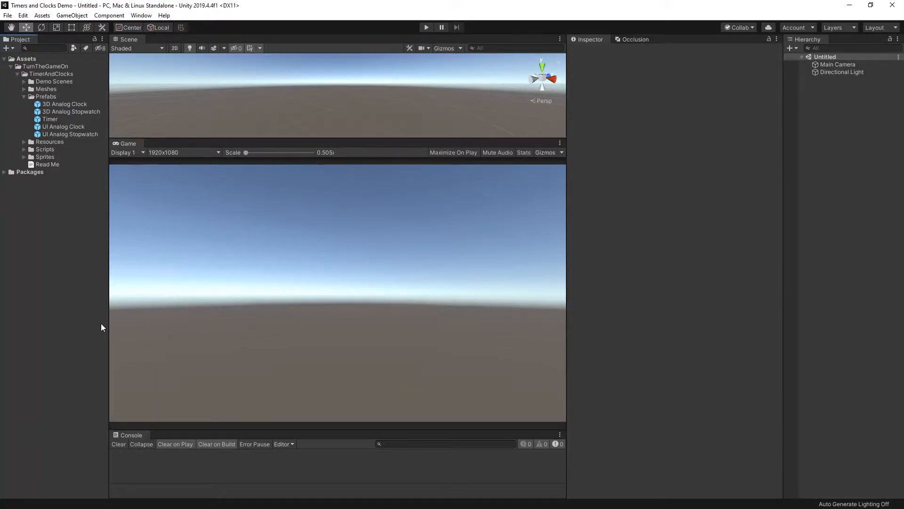
{"action": "mouse_move", "coordinate": [64, 277]}
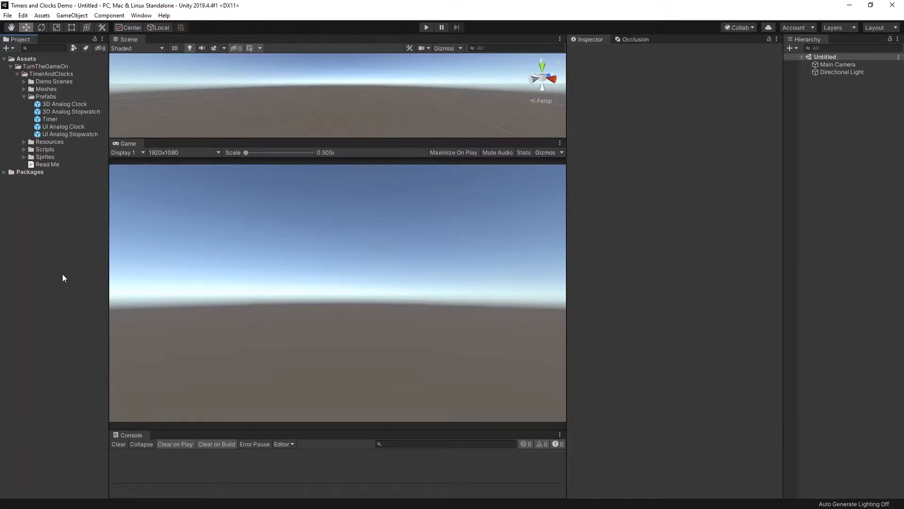
{"action": "mouse_move", "coordinate": [83, 106]}
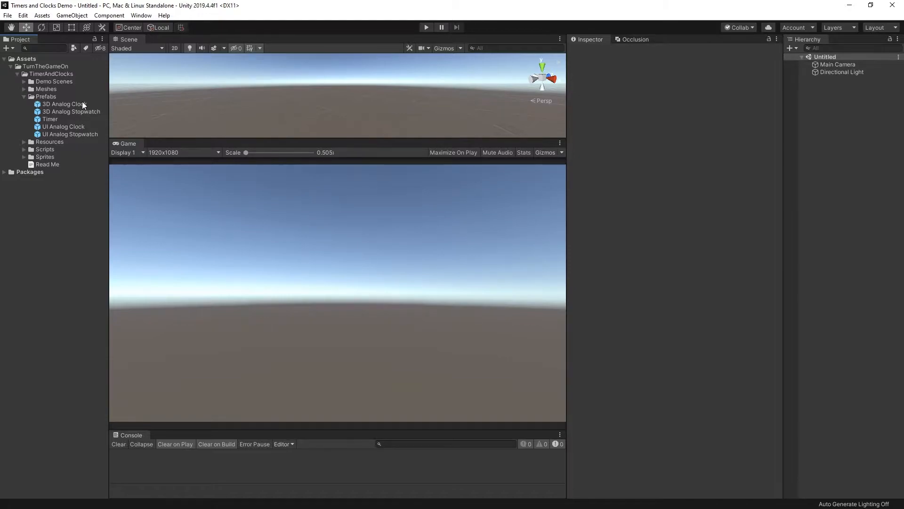
Inspect the 3D Analog Clock and UI Analog Clock prefabs' Analog Clock script settings.
{"action": "left_click", "coordinate": [64, 103]}
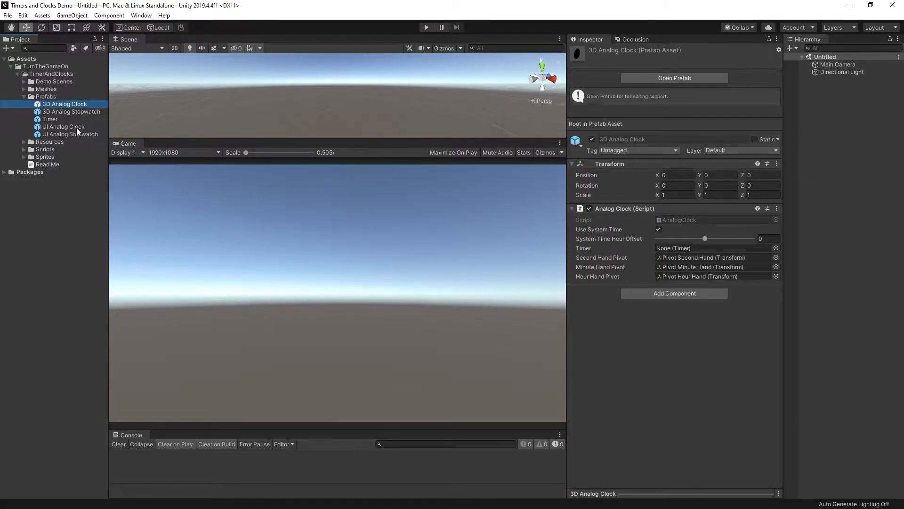
{"action": "left_click", "coordinate": [63, 126]}
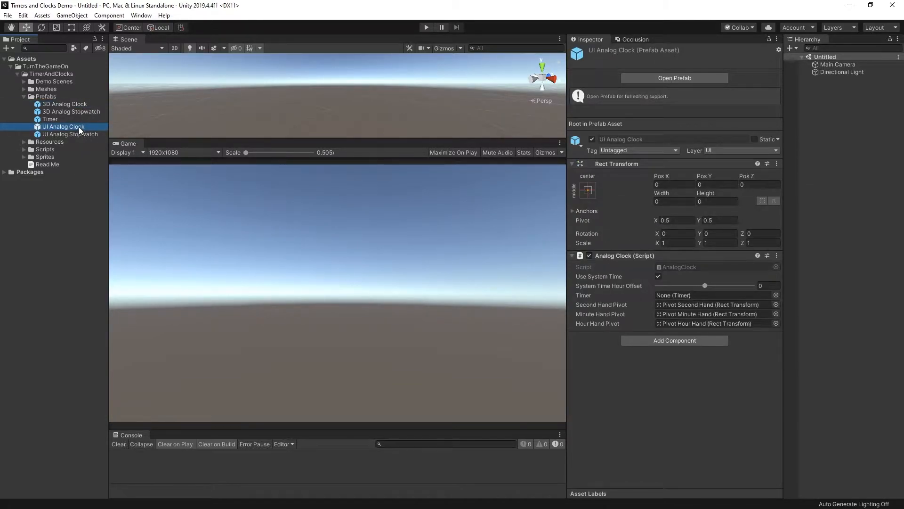
Add the 3D Analog Clock prefab, a new Canvas, and a UI Analog Clock inside it.
{"action": "left_click", "coordinate": [64, 104]}
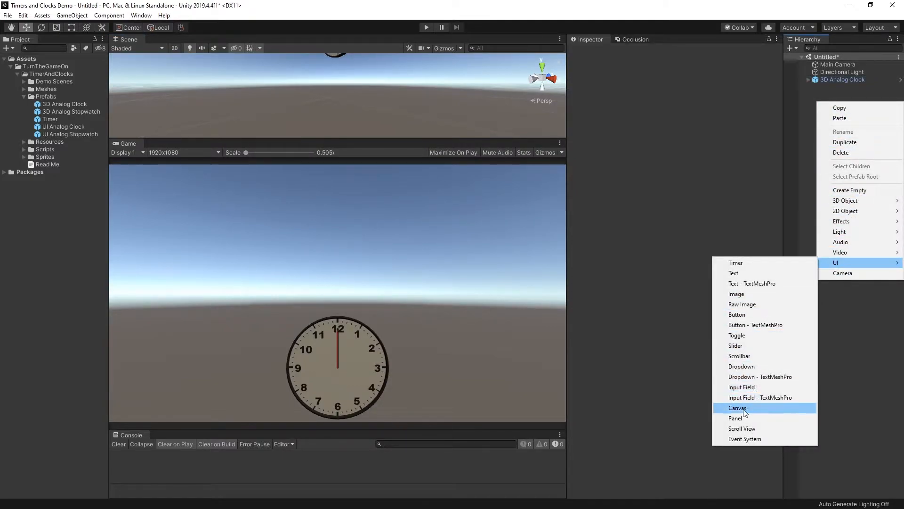
{"action": "left_click", "coordinate": [737, 408]}
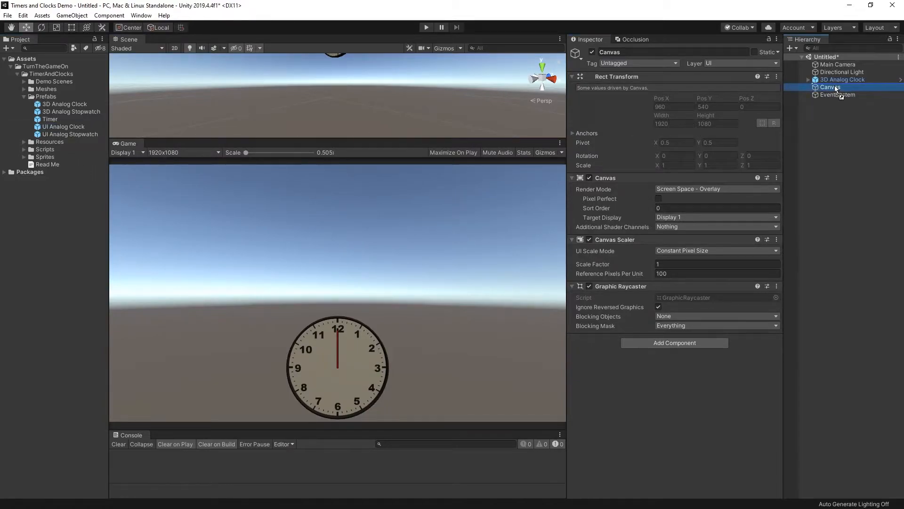
{"action": "left_click", "coordinate": [848, 94]}
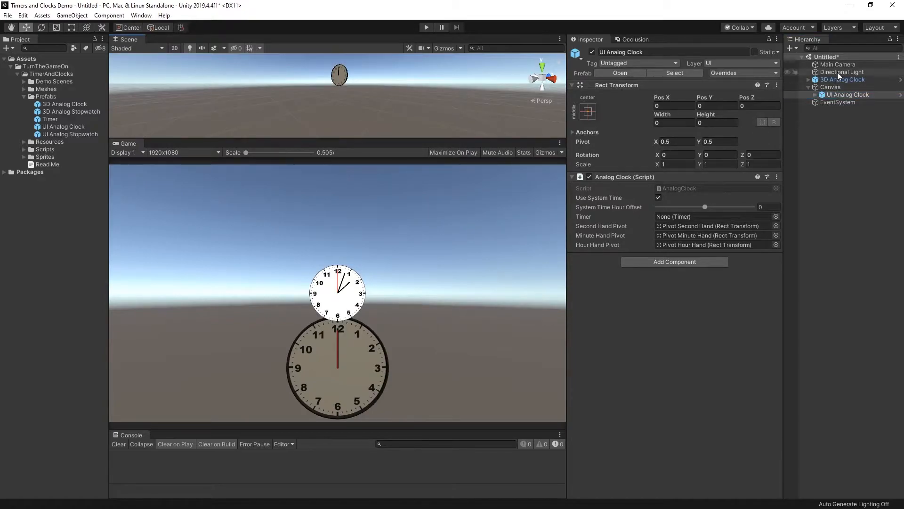
{"action": "left_click", "coordinate": [844, 72]}
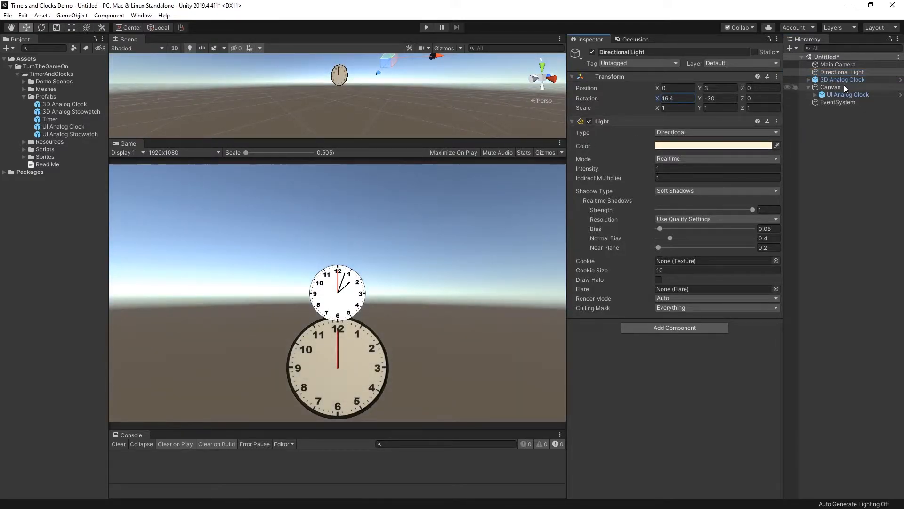
Select the 3D Analog Clock, collapse its Transform, and enter Play mode.
{"action": "left_click", "coordinate": [842, 79]}
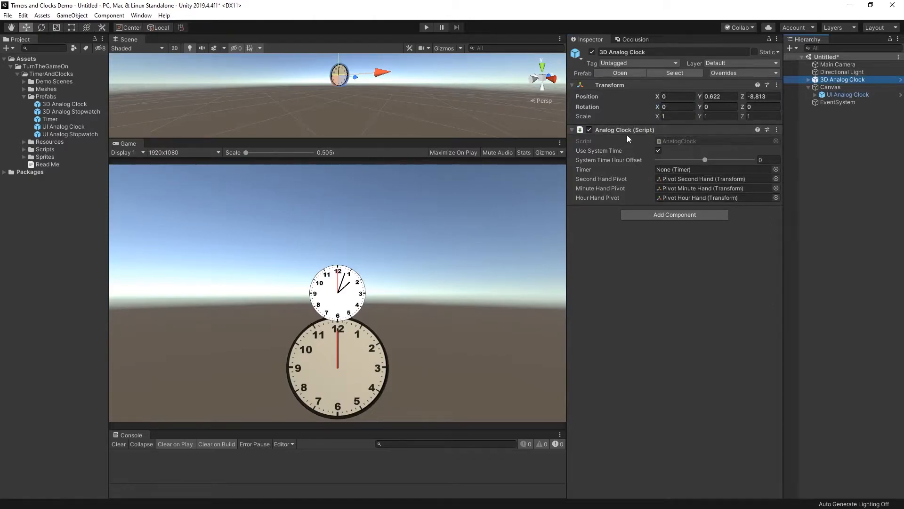
{"action": "left_click", "coordinate": [573, 85]}
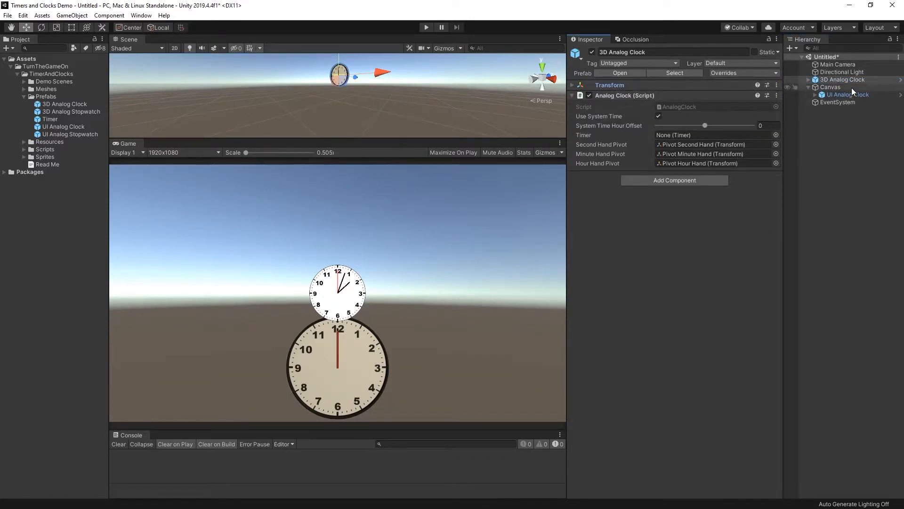
{"action": "mouse_move", "coordinate": [614, 96]}
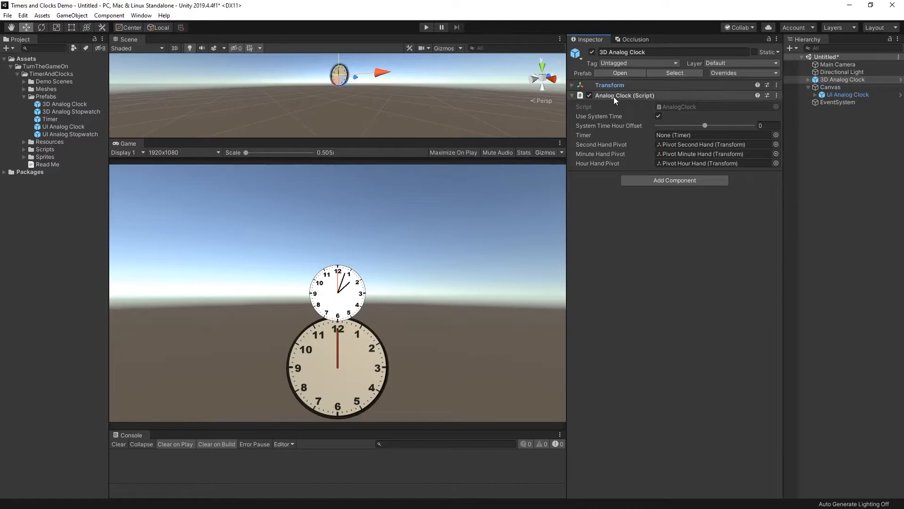
{"action": "left_click", "coordinate": [849, 94]}
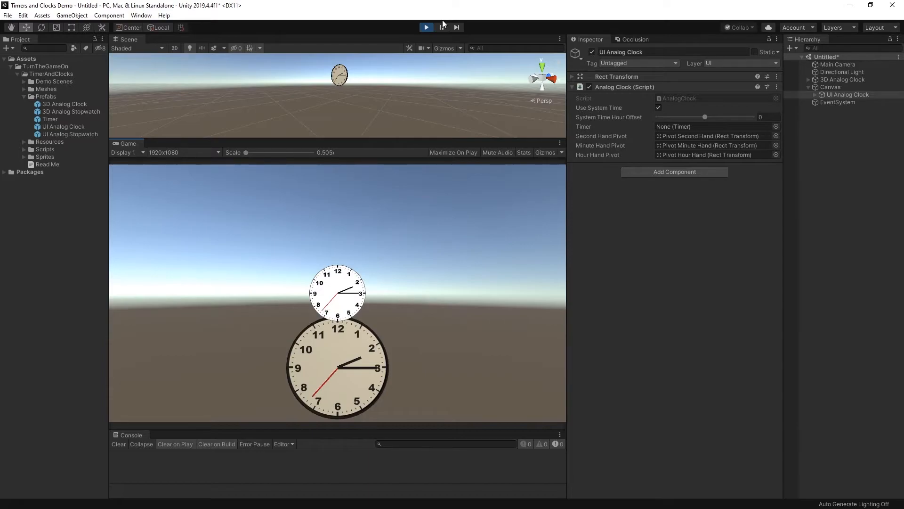
Exit Play mode so both clock hands reset to twelve o'clock.
{"action": "left_click", "coordinate": [442, 27]}
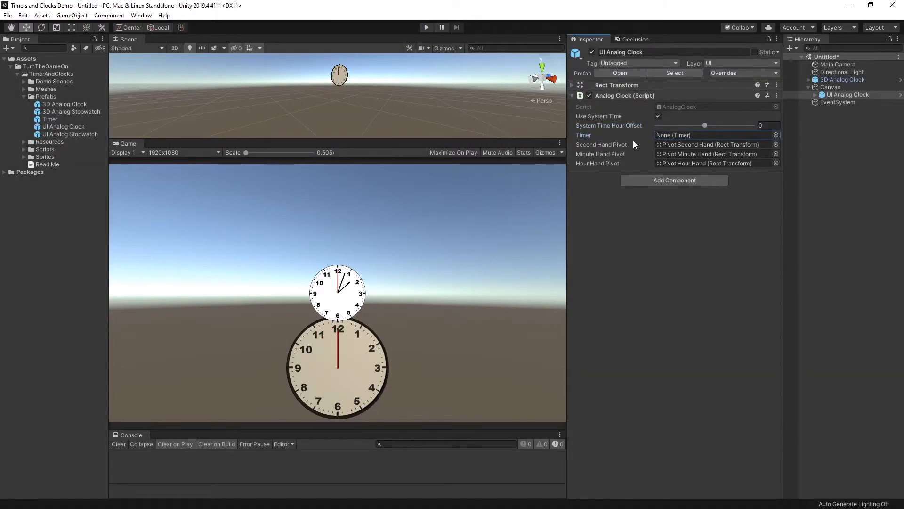
{"action": "mouse_move", "coordinate": [643, 143]}
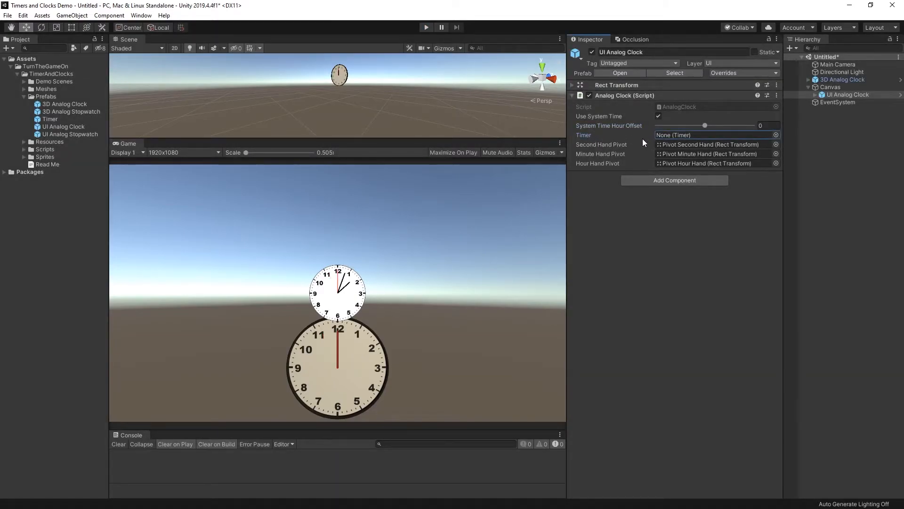
{"action": "mouse_move", "coordinate": [538, 252]}
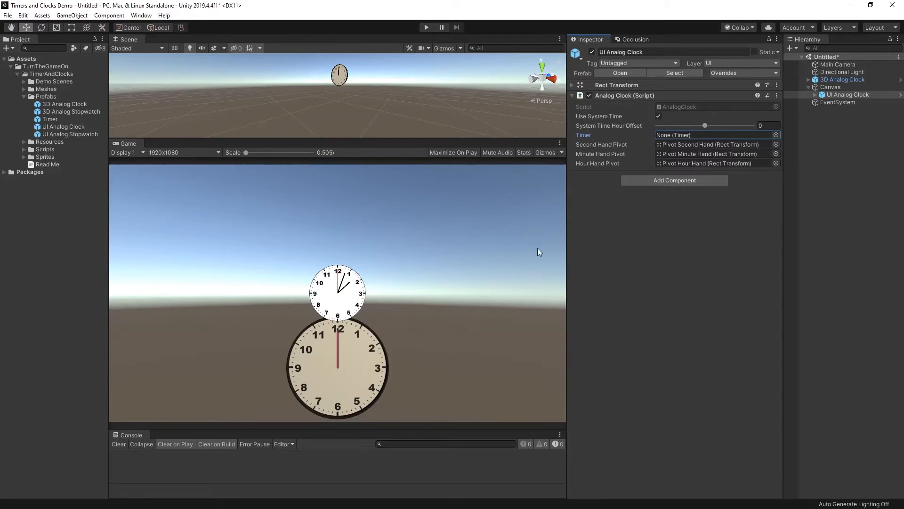
{"action": "mouse_move", "coordinate": [326, 151]}
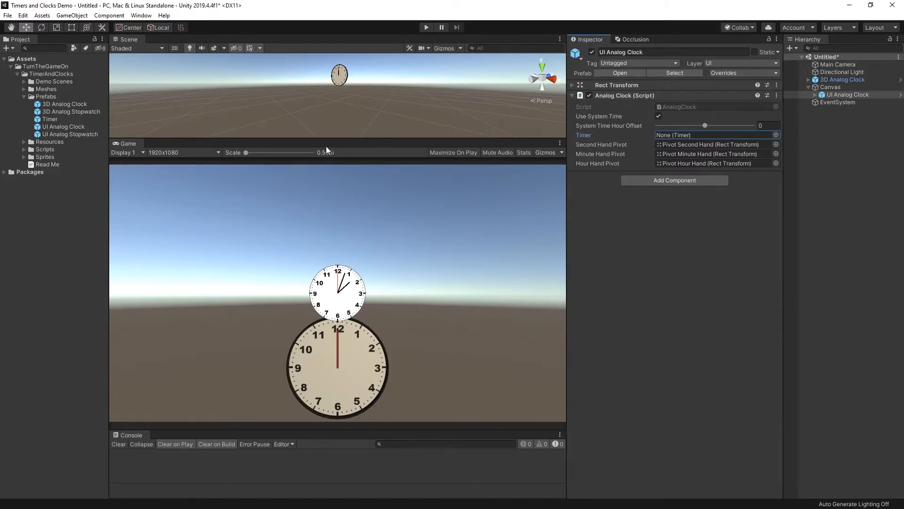
Add the Timer prefab, set Timer Type to Count Up, and enable Set Count Up Start Time.
{"action": "left_click", "coordinate": [846, 95]}
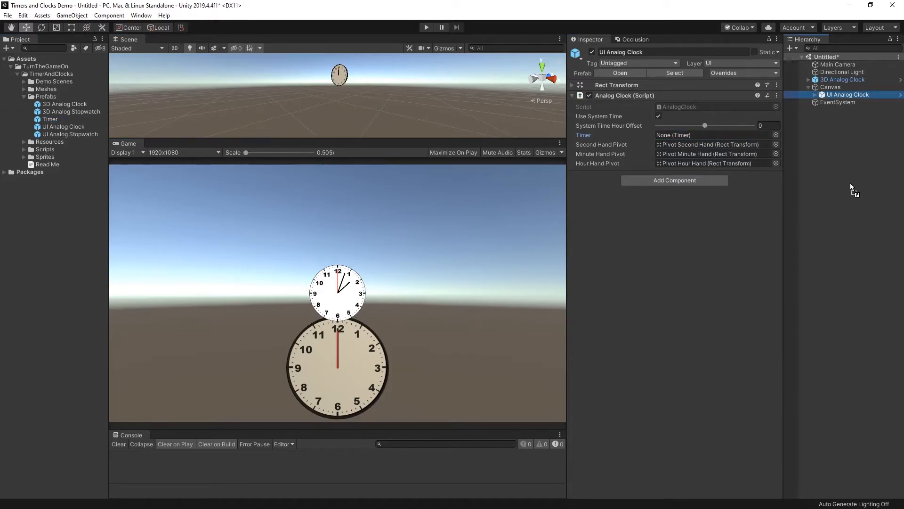
{"action": "left_click", "coordinate": [827, 110]}
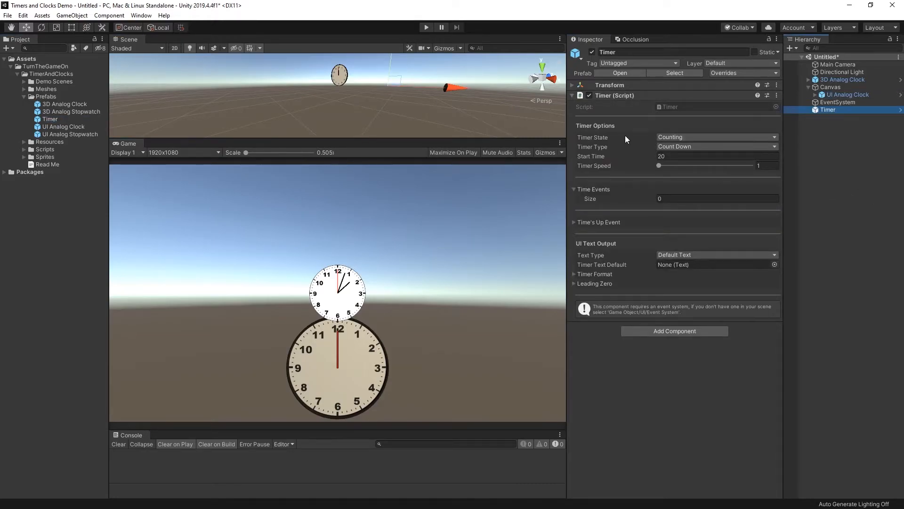
{"action": "left_click", "coordinate": [715, 147]}
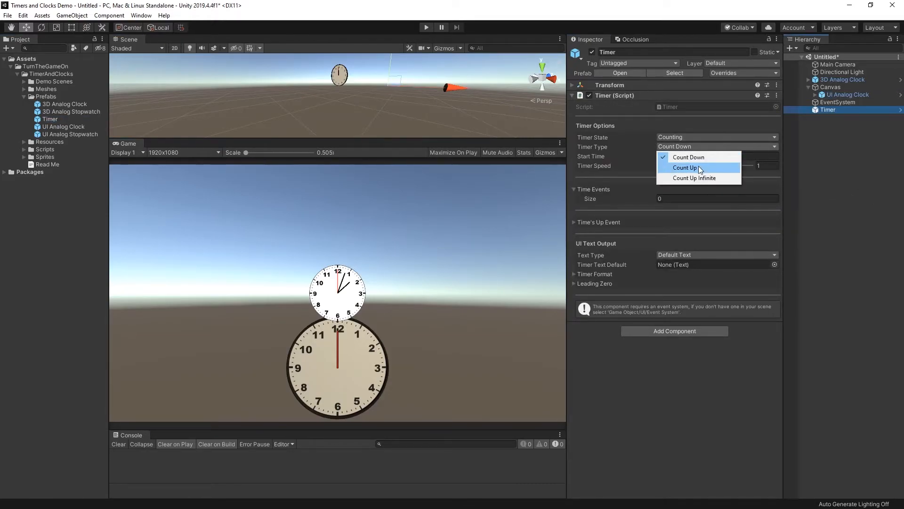
{"action": "left_click", "coordinate": [685, 167]}
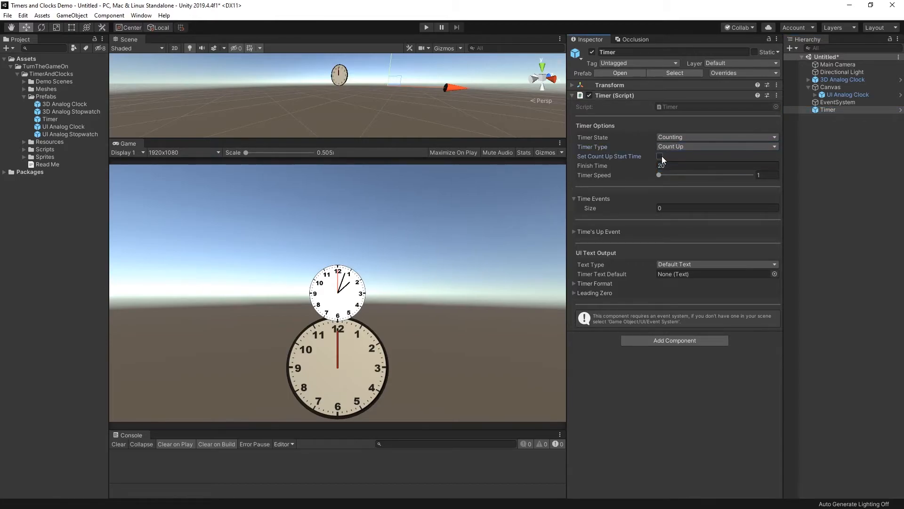
{"action": "left_click", "coordinate": [659, 156]}
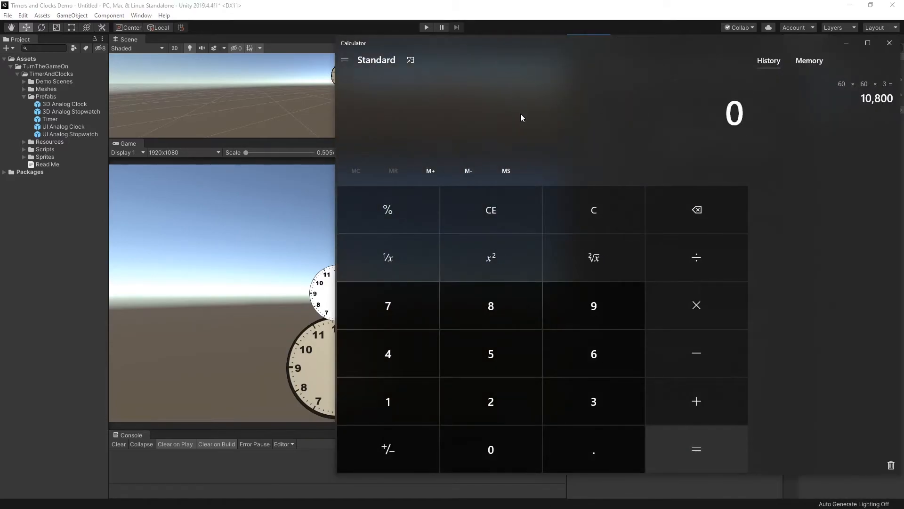
Compute 60 × 60 = 3,600 seconds per hour in Calculator.
{"action": "left_click", "coordinate": [696, 305]}
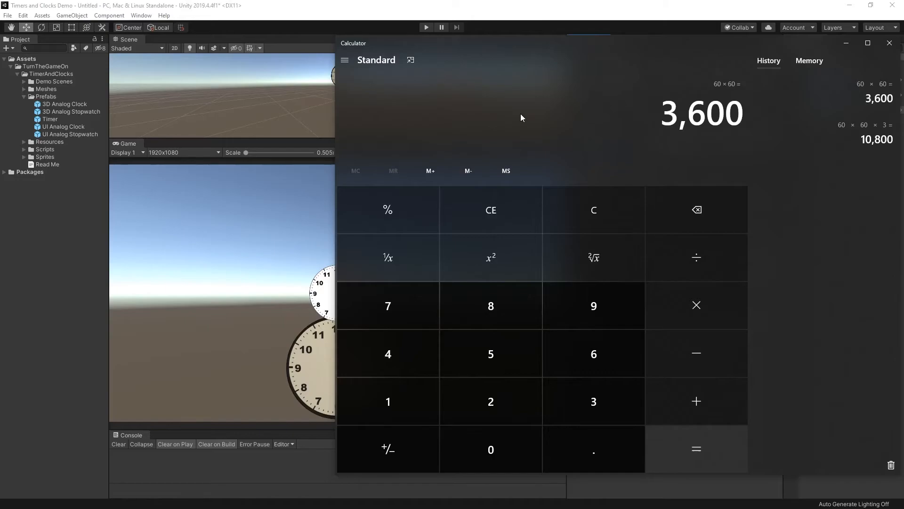
{"action": "left_click", "coordinate": [491, 354]}
{"action": "type", "text": "22000000"}
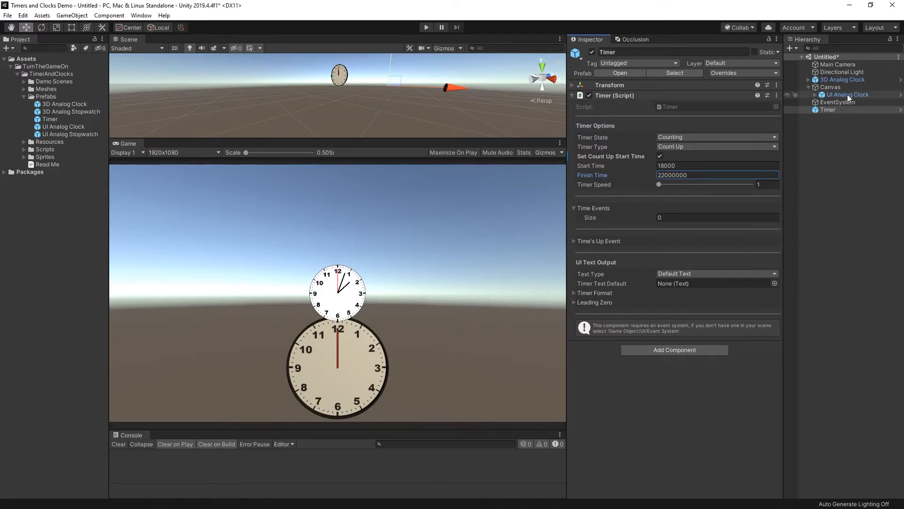
Assign the Timer object to the UI Analog Clock's Timer field and enter Play mode.
{"action": "left_click", "coordinate": [847, 94]}
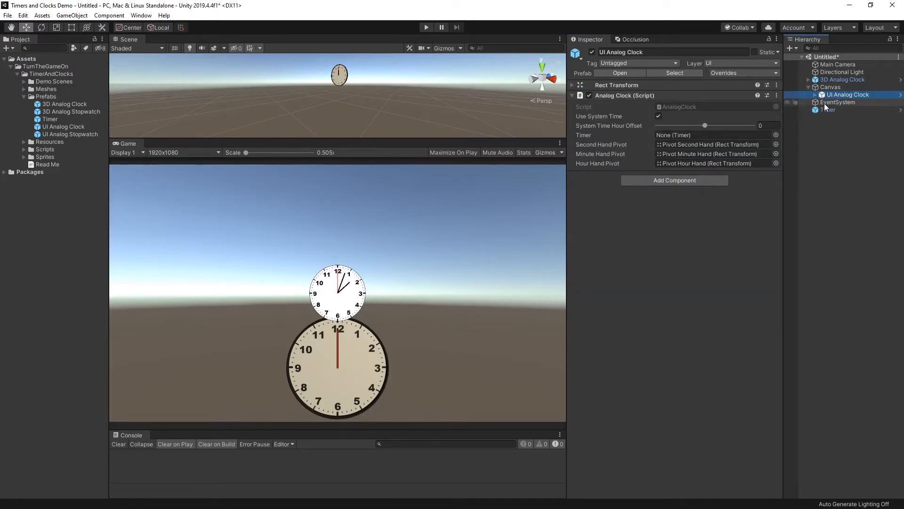
{"action": "left_click", "coordinate": [715, 144]}
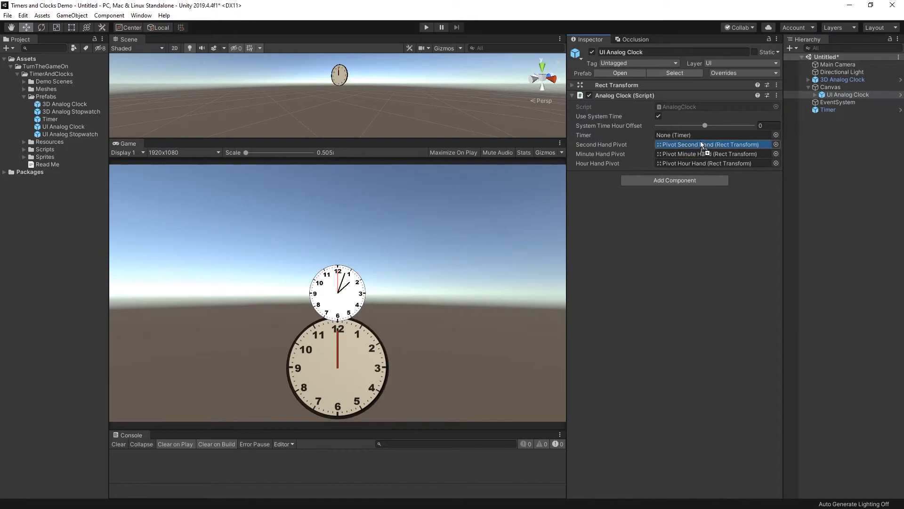
{"action": "left_click", "coordinate": [426, 27]}
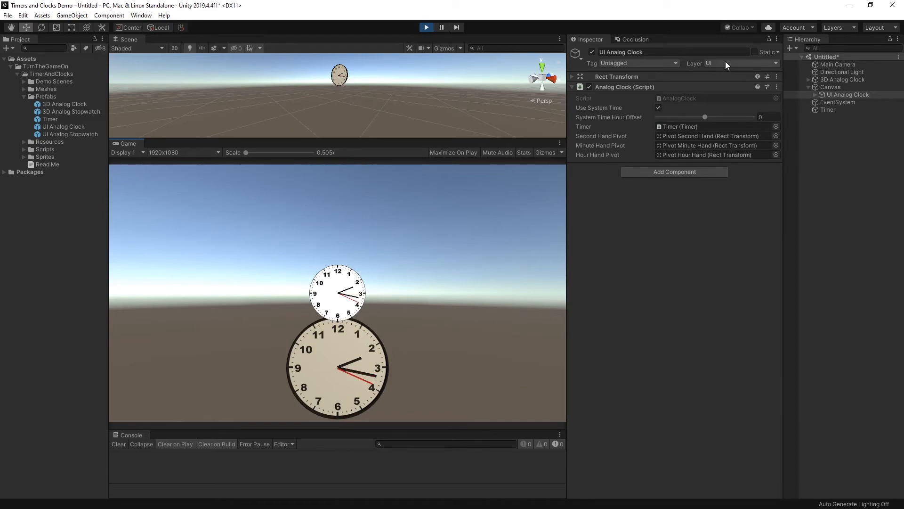
Toggle Use System Time off so the Timer drives the UI clock, then exit Play mode.
{"action": "left_click", "coordinate": [659, 108]}
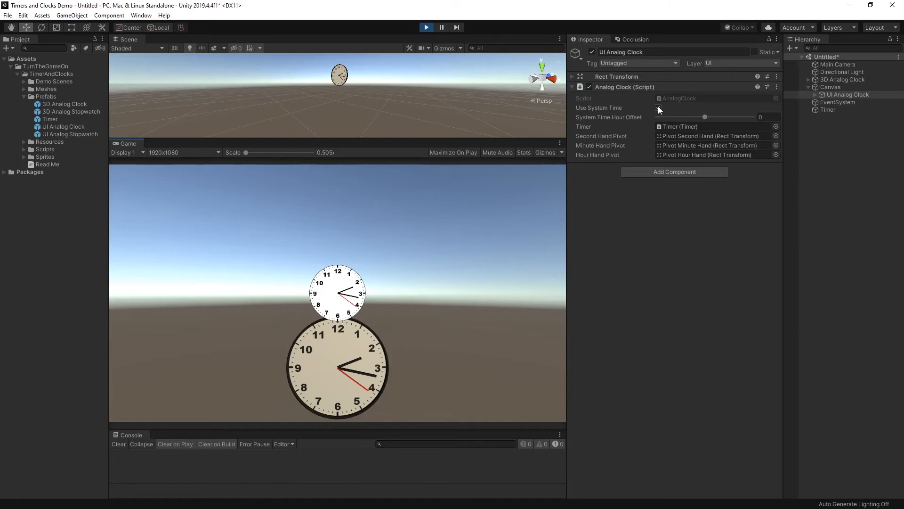
{"action": "left_click", "coordinate": [658, 108]}
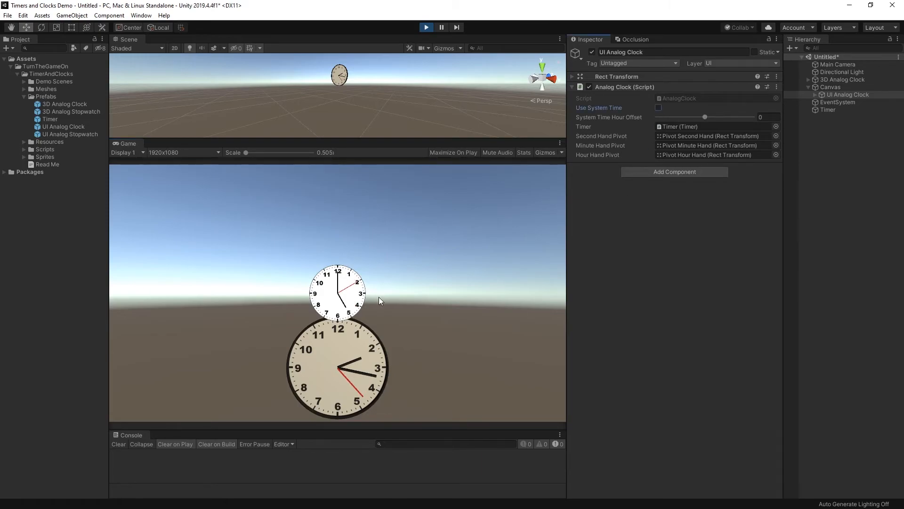
{"action": "mouse_move", "coordinate": [341, 318]}
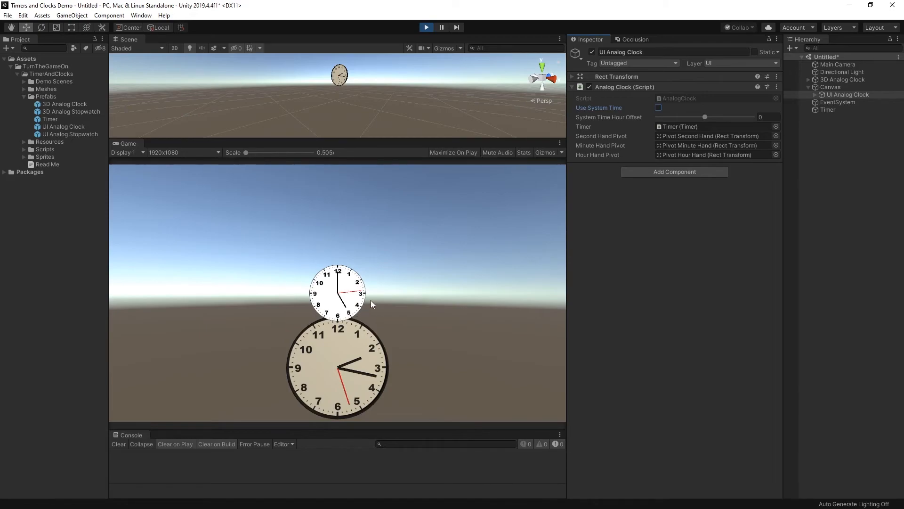
{"action": "left_click", "coordinate": [658, 107]}
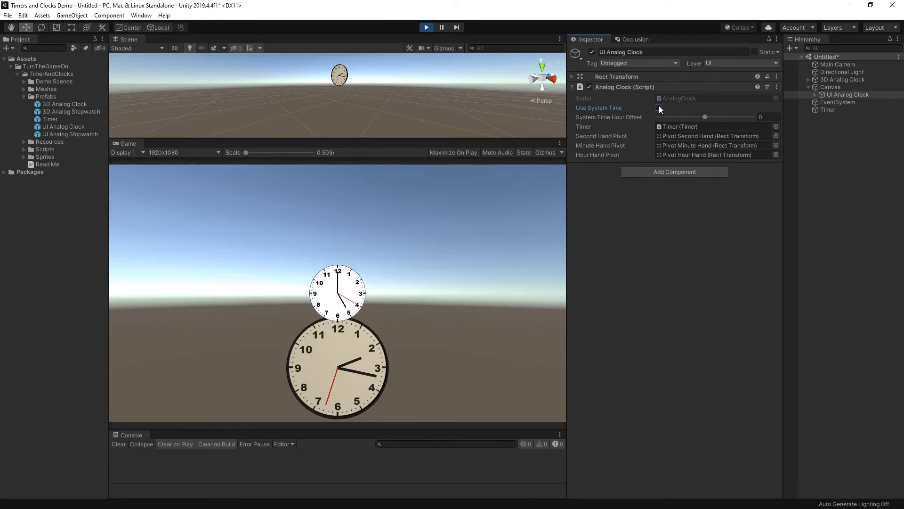
{"action": "left_click", "coordinate": [426, 27]}
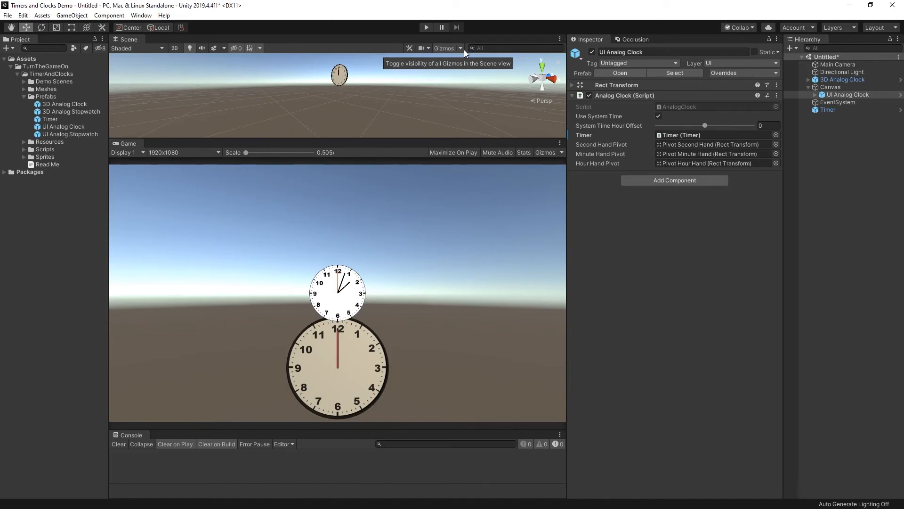
{"action": "mouse_move", "coordinate": [539, 36]}
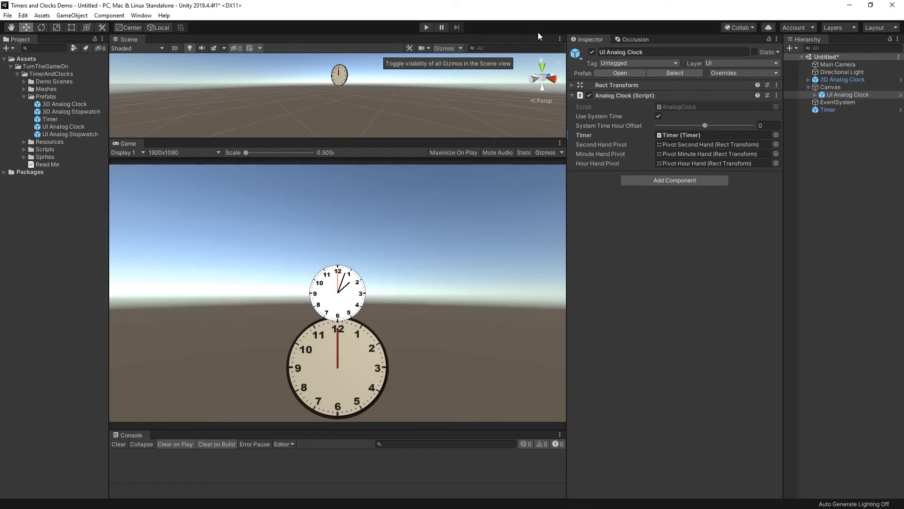
Expand the 3D Analog Clock to reveal the hour, minute and second hand pivot cubes.
{"action": "left_click", "coordinate": [808, 79]}
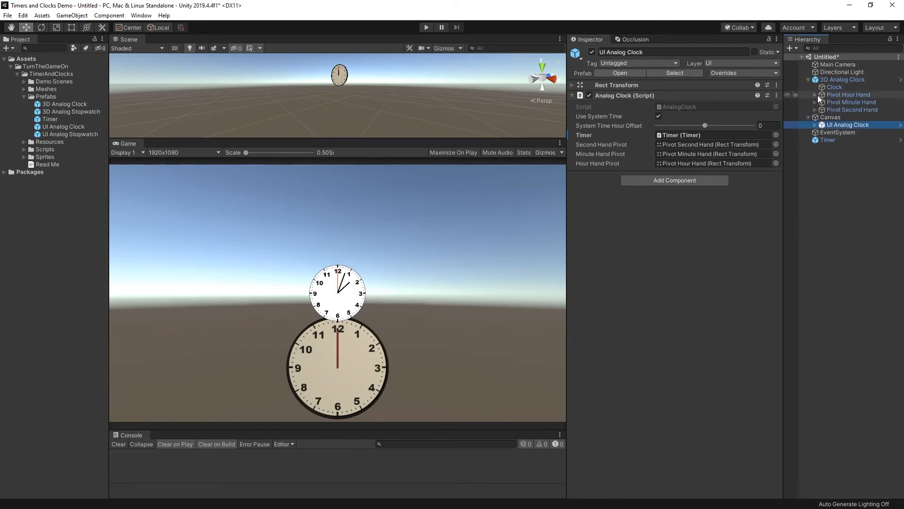
{"action": "left_click", "coordinate": [848, 95]}
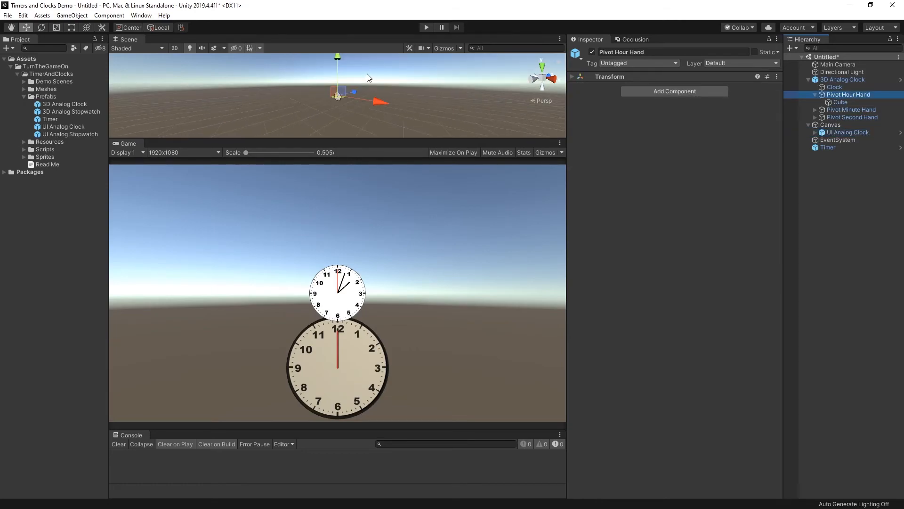
{"action": "left_click", "coordinate": [840, 102]}
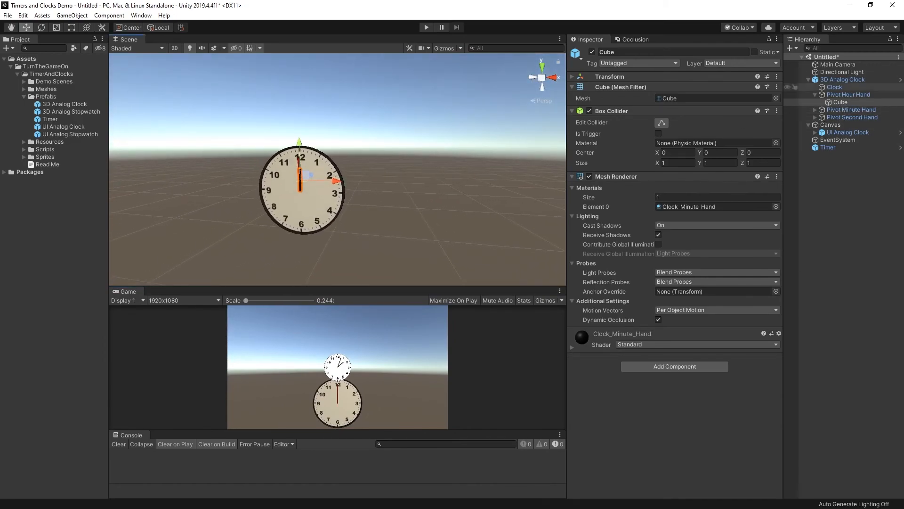
{"action": "left_click", "coordinate": [841, 118]}
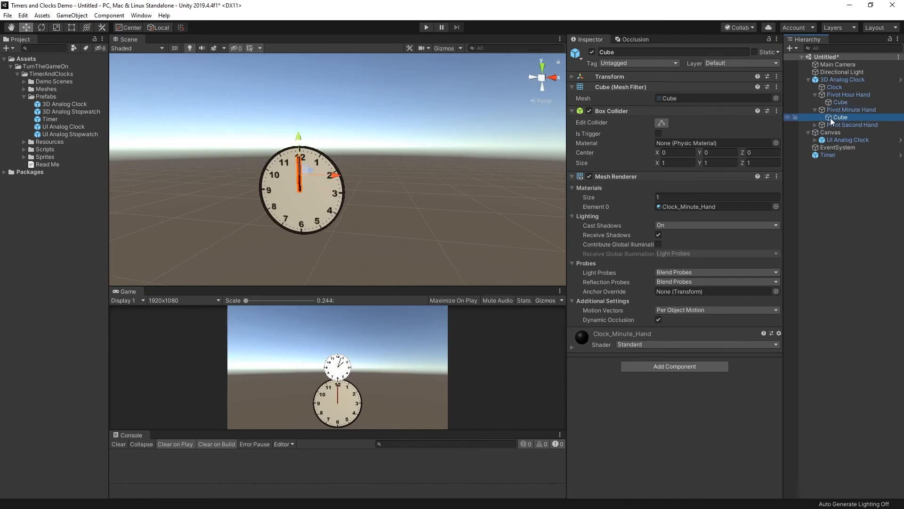
{"action": "left_click", "coordinate": [834, 87]}
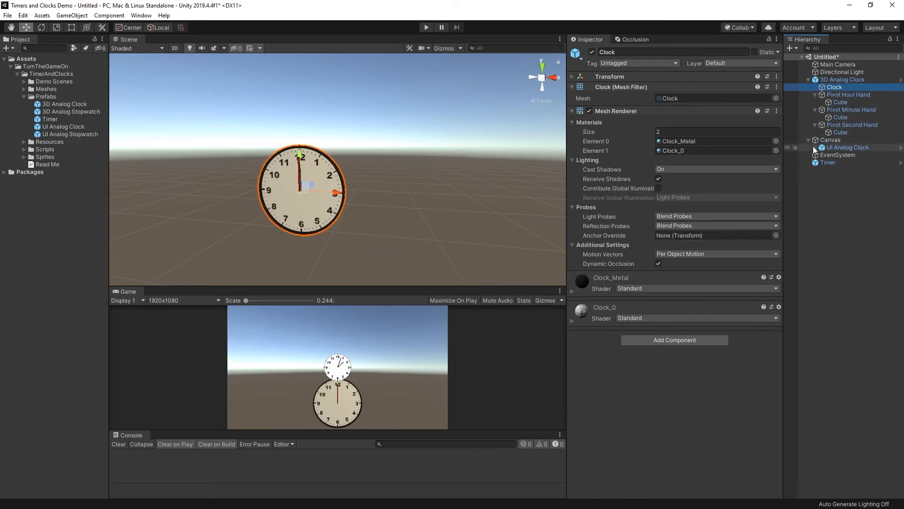
Expand the UI Analog Clock to reveal its second and hour hand images.
{"action": "left_click", "coordinate": [849, 155]}
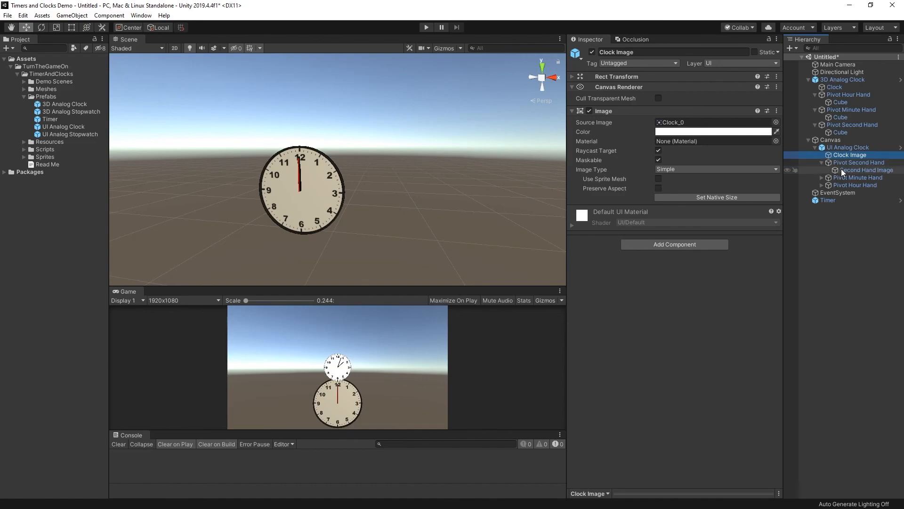
{"action": "left_click", "coordinate": [866, 170]}
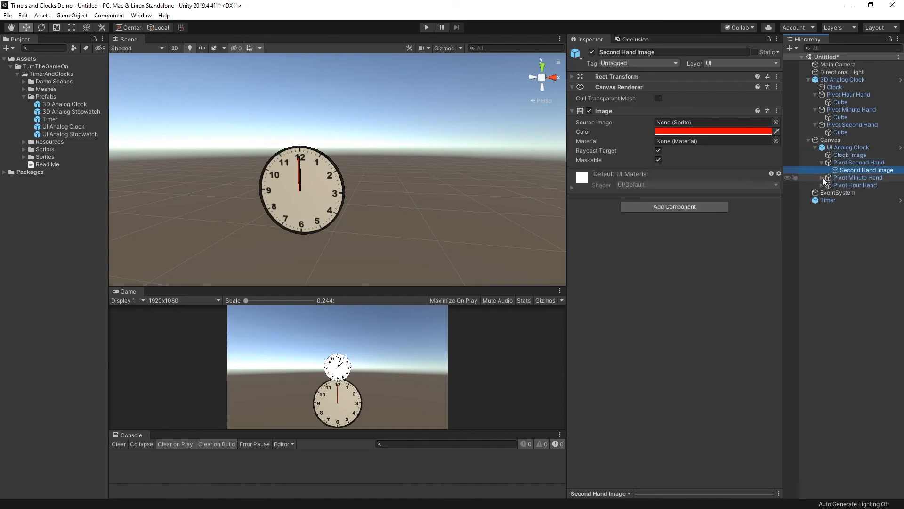
{"action": "left_click", "coordinate": [863, 200]}
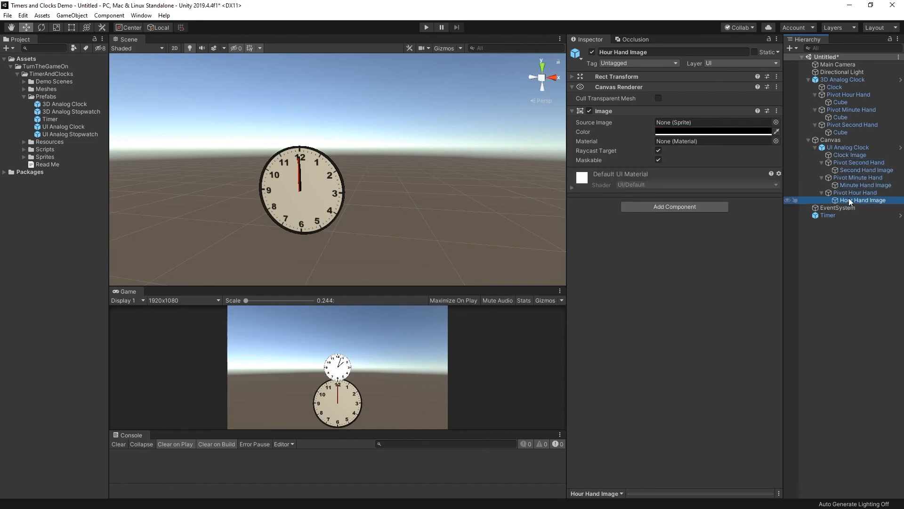